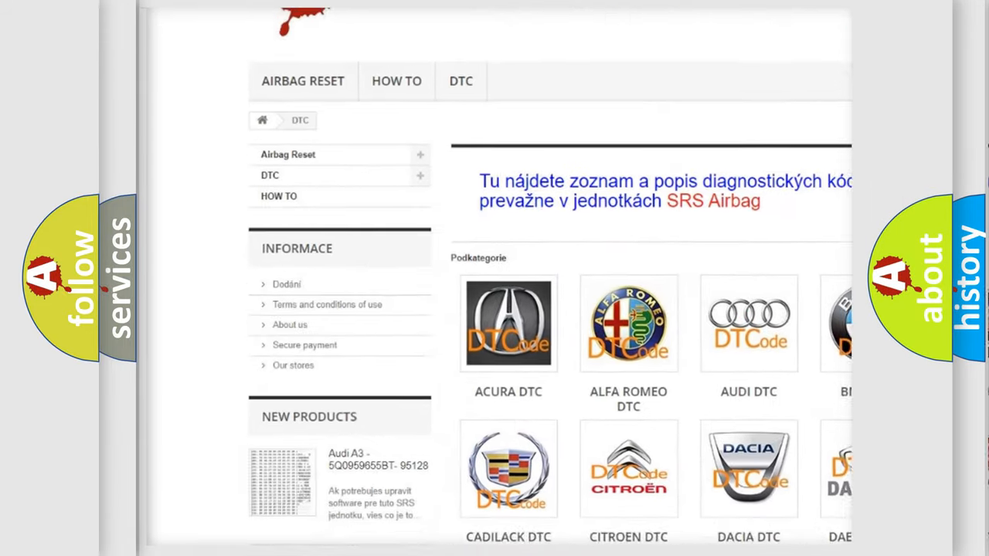
- Add the final digit 2 after P005 beneath Make: Audi, giving Code P0052
{"action": "scroll", "scroll_direction": "down", "scroll_amount": 3}
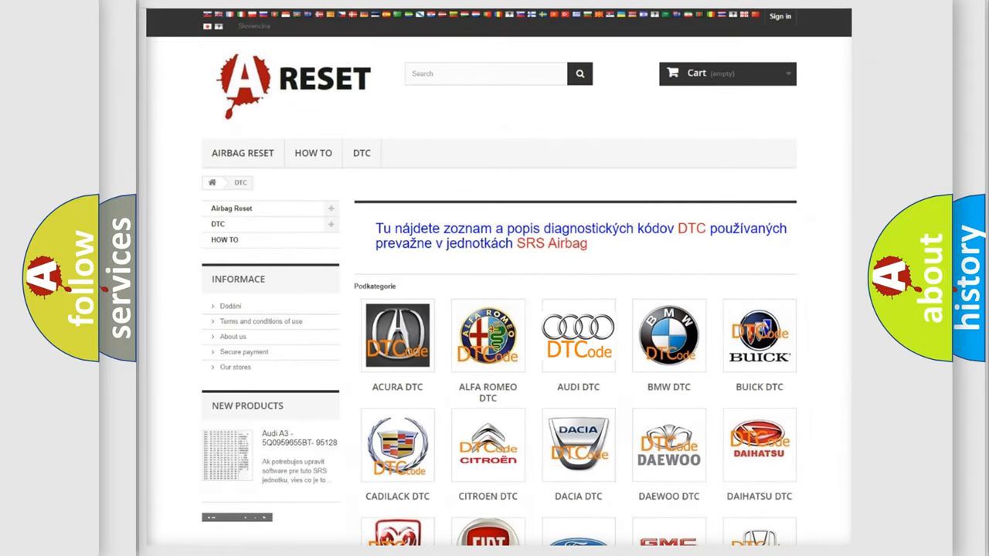
{"action": "left_click", "coordinate": [578, 335]}
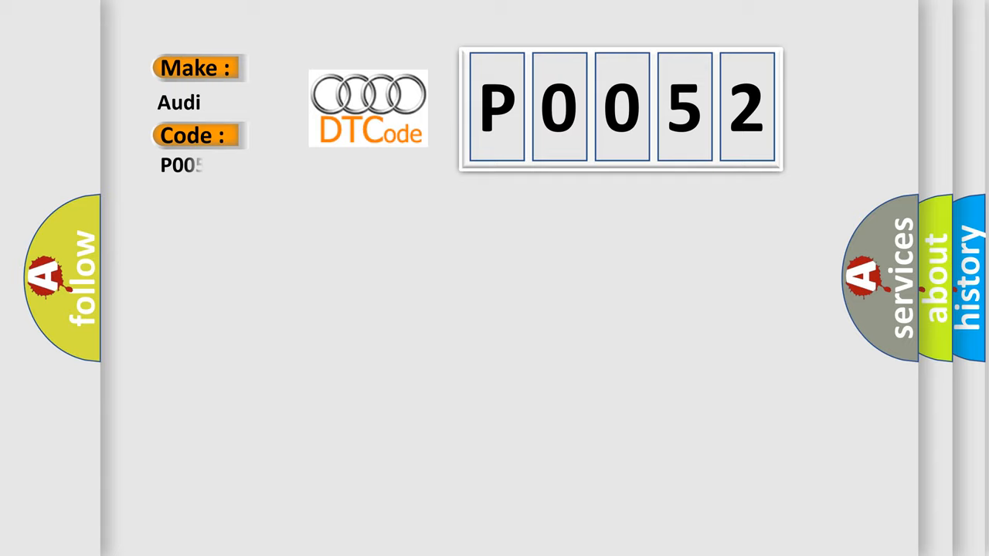
{"action": "type", "text": "2"}
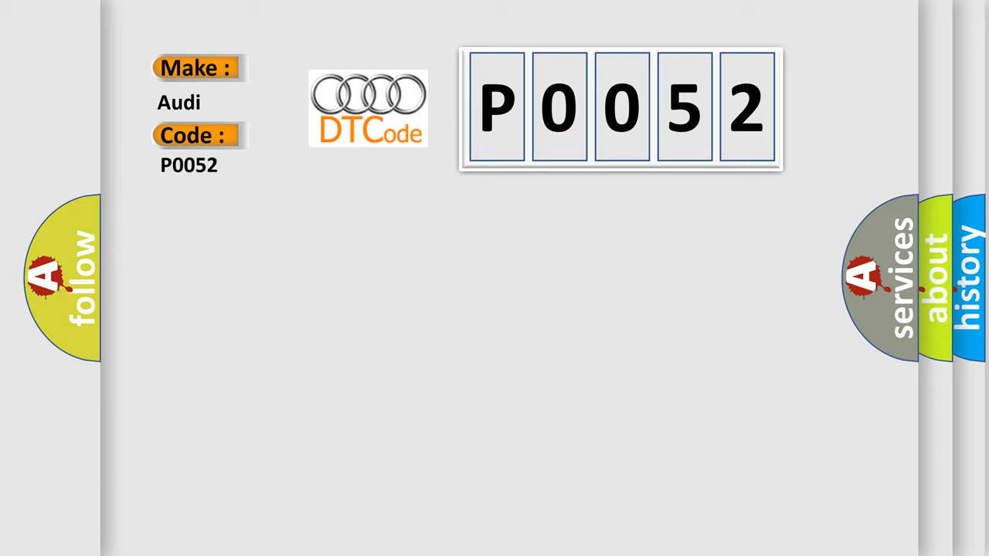